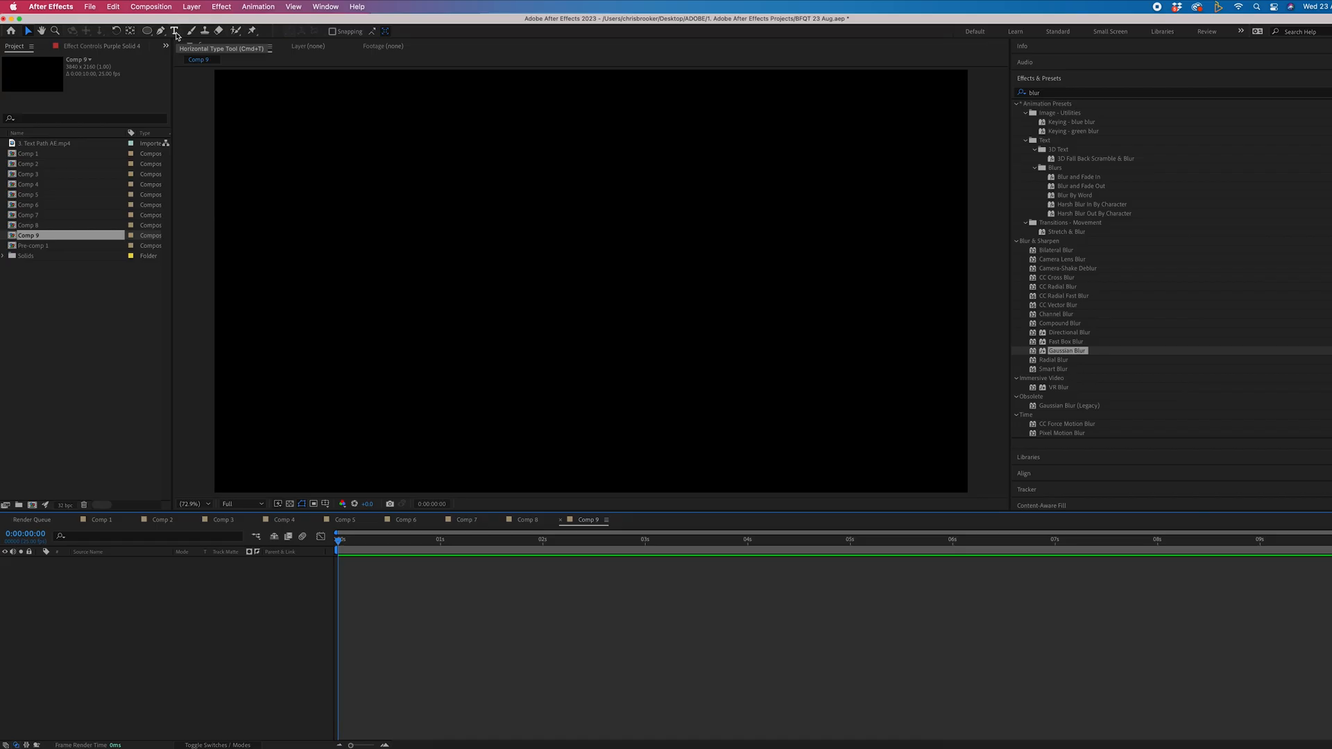
Step: Create a white Montserrat Black text layer reading 'BROOKERFILMSQT' in the composition
left_click(175, 31)
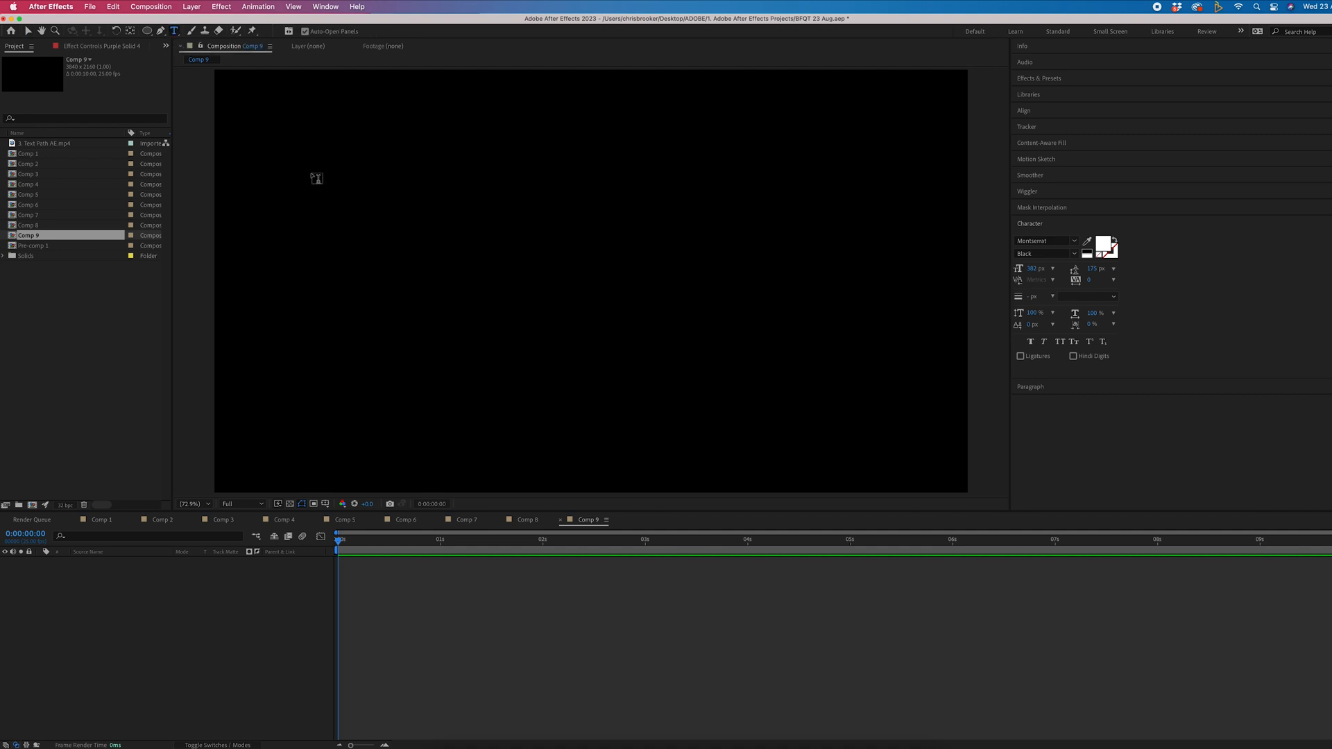
left_click(446, 289)
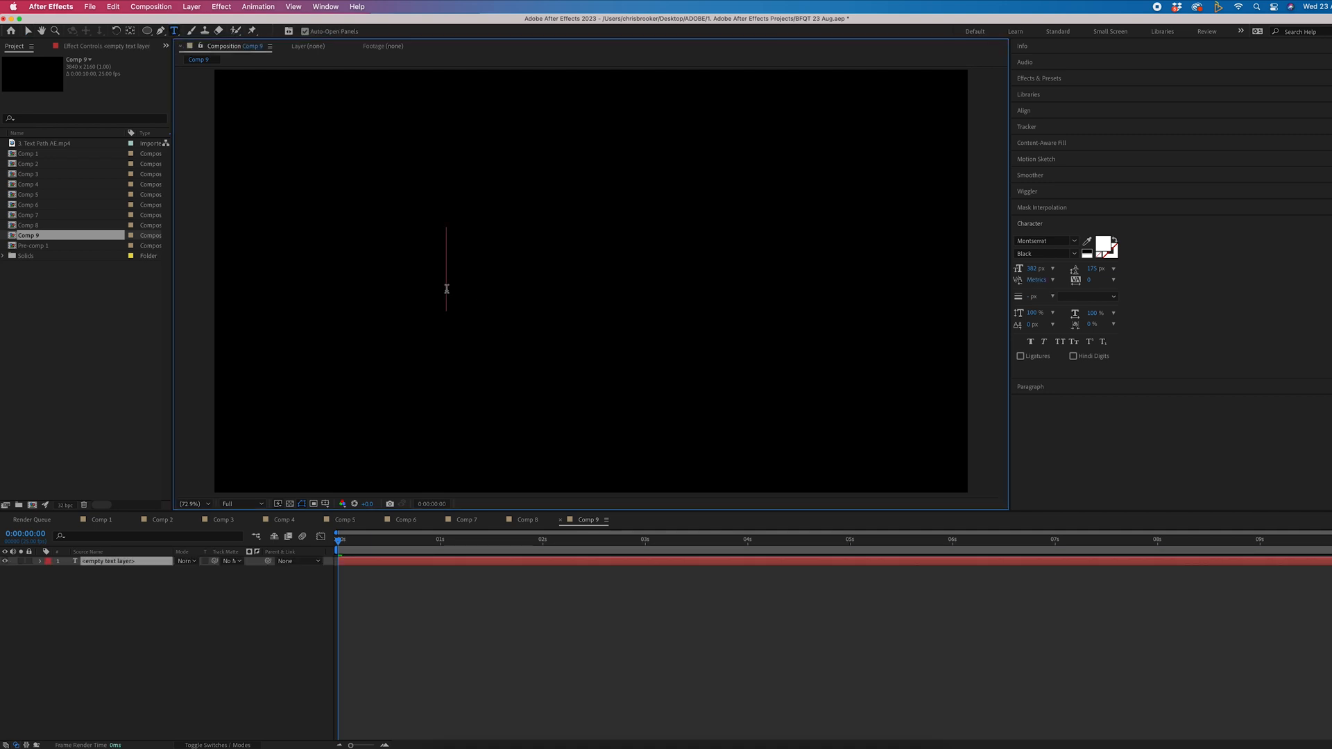
type("BROOKERFILM")
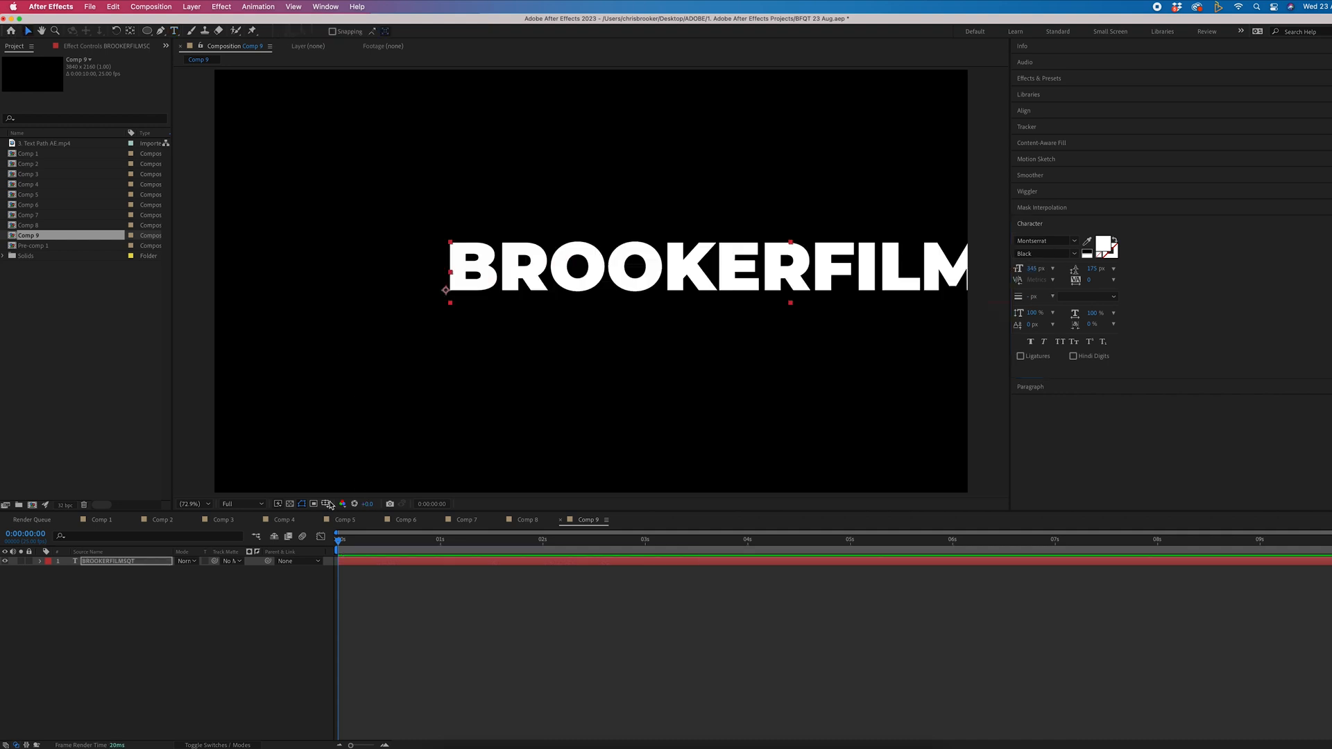
Step: Shrink the title to fit the frame, centre it and enable its 3D Layer switch
left_click(326, 504)
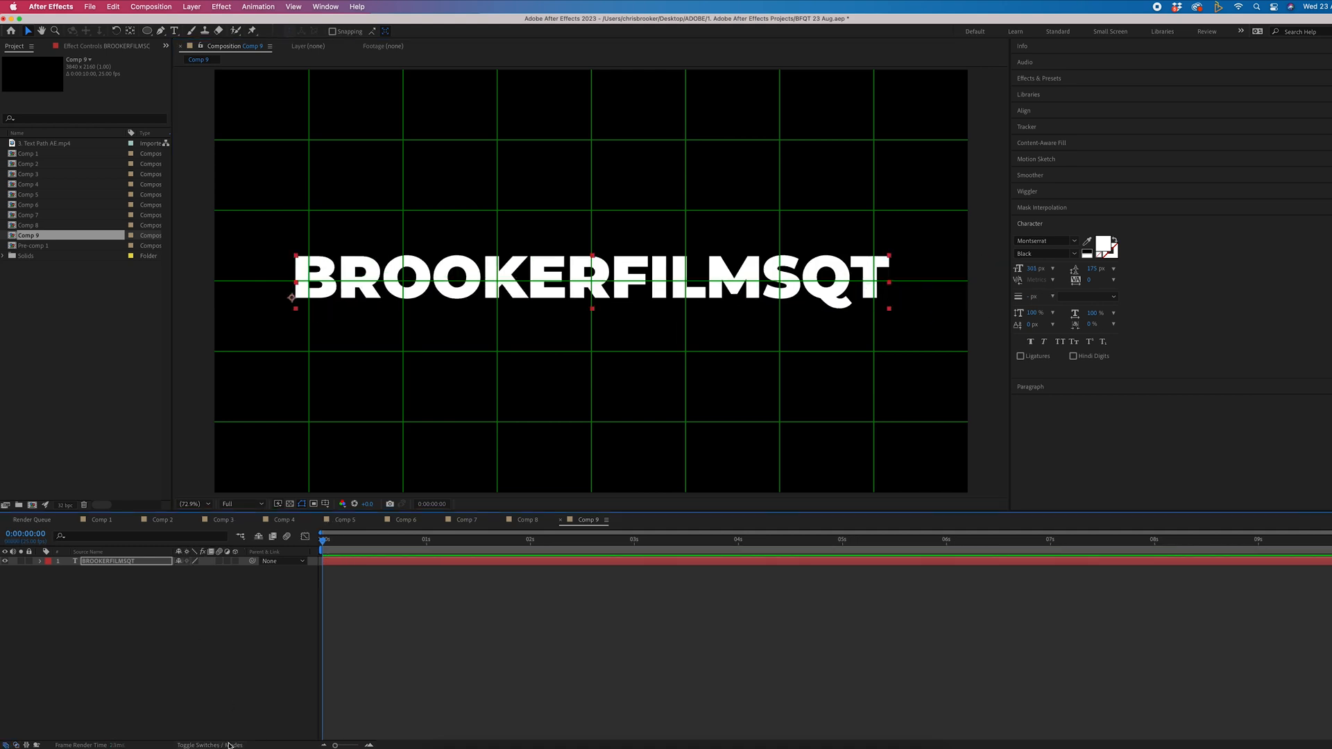
mouse_move(240, 646)
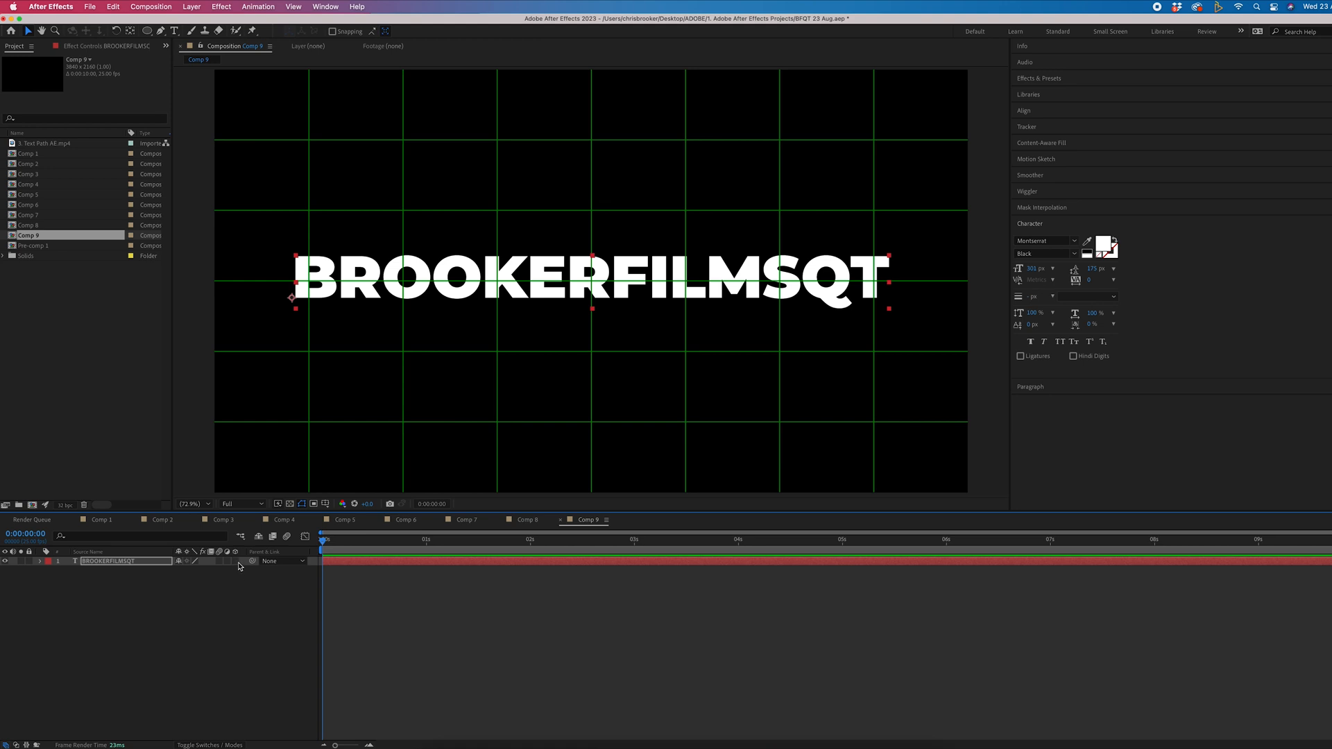
mouse_move(241, 560)
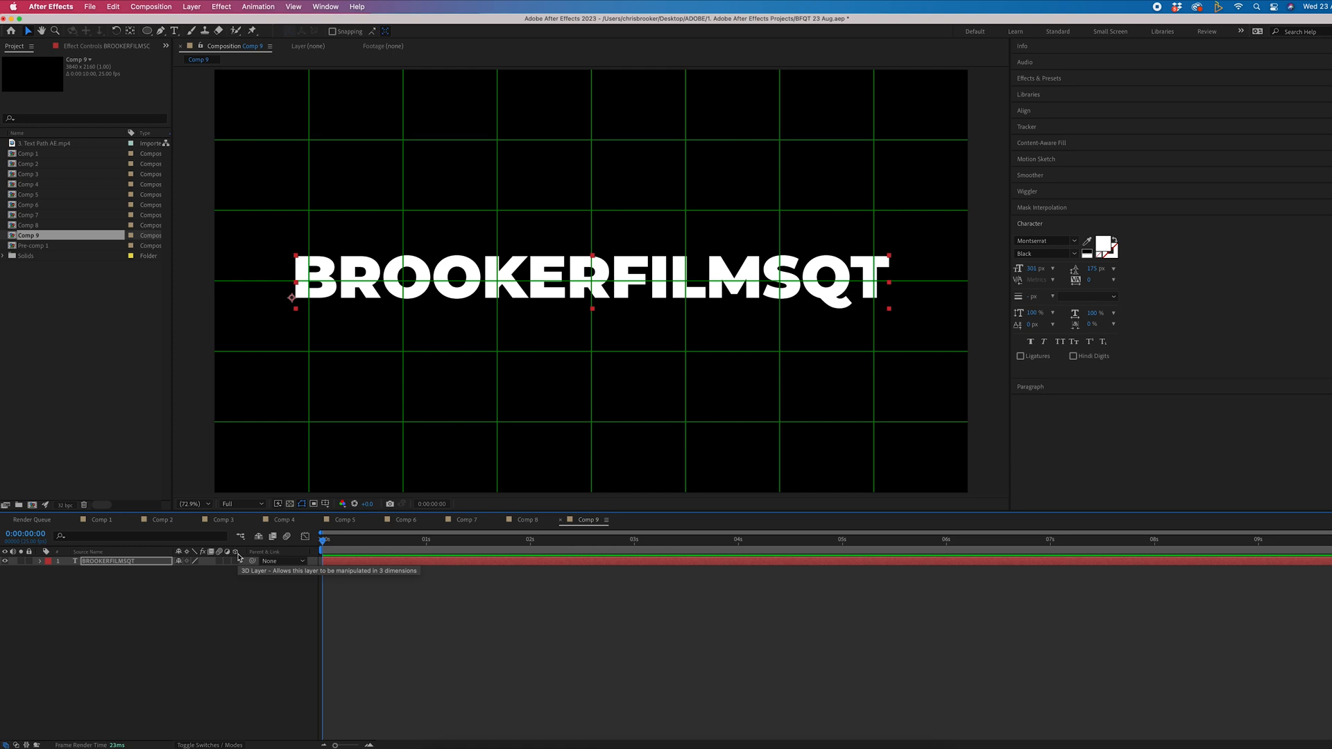
left_click(237, 560)
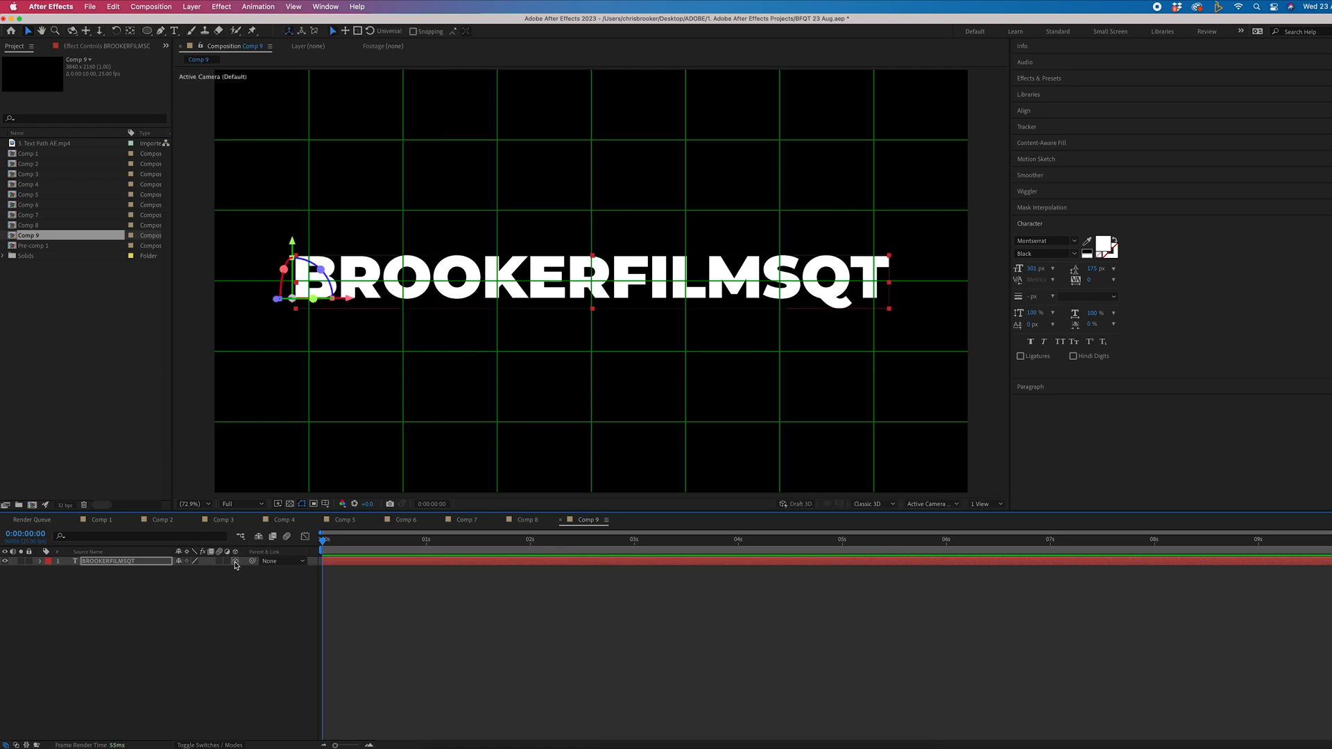
left_click(215, 745)
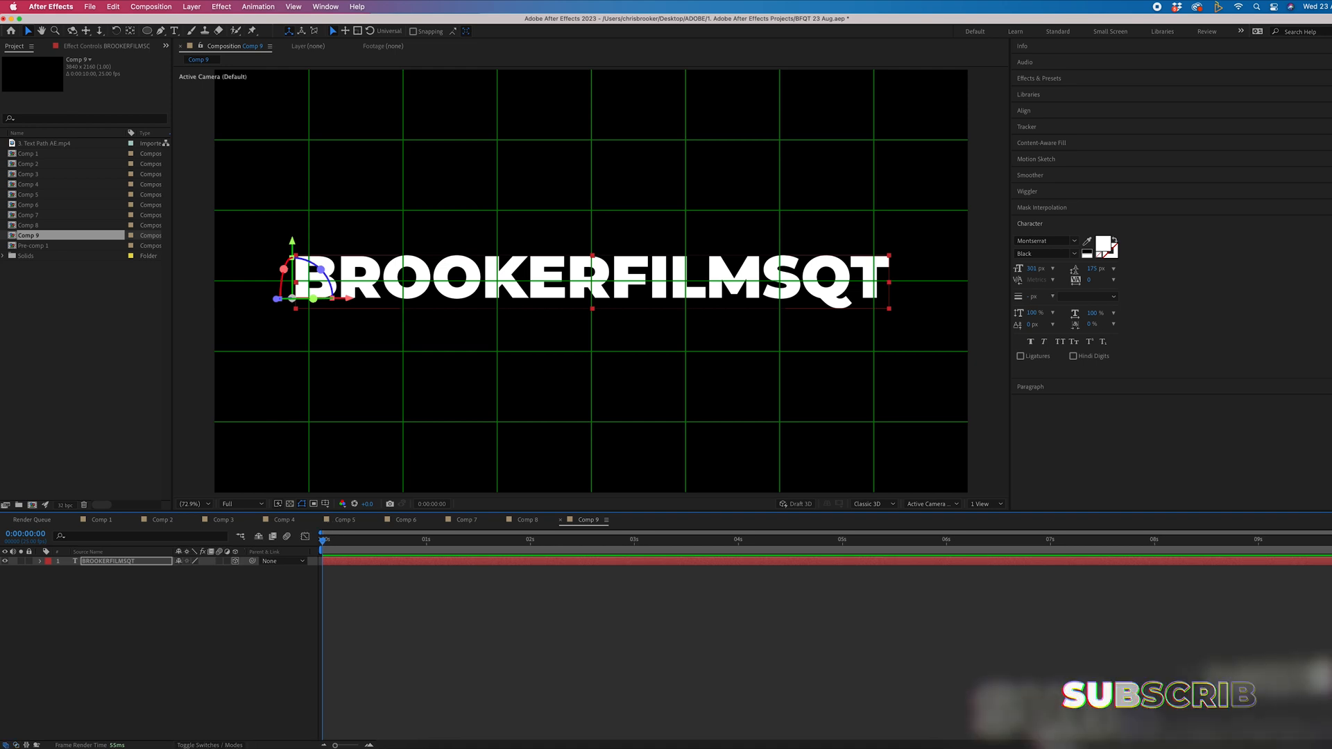
Step: Expand the text layer and its Transform group to expose the X, Y and Z rotation
left_click(41, 560)
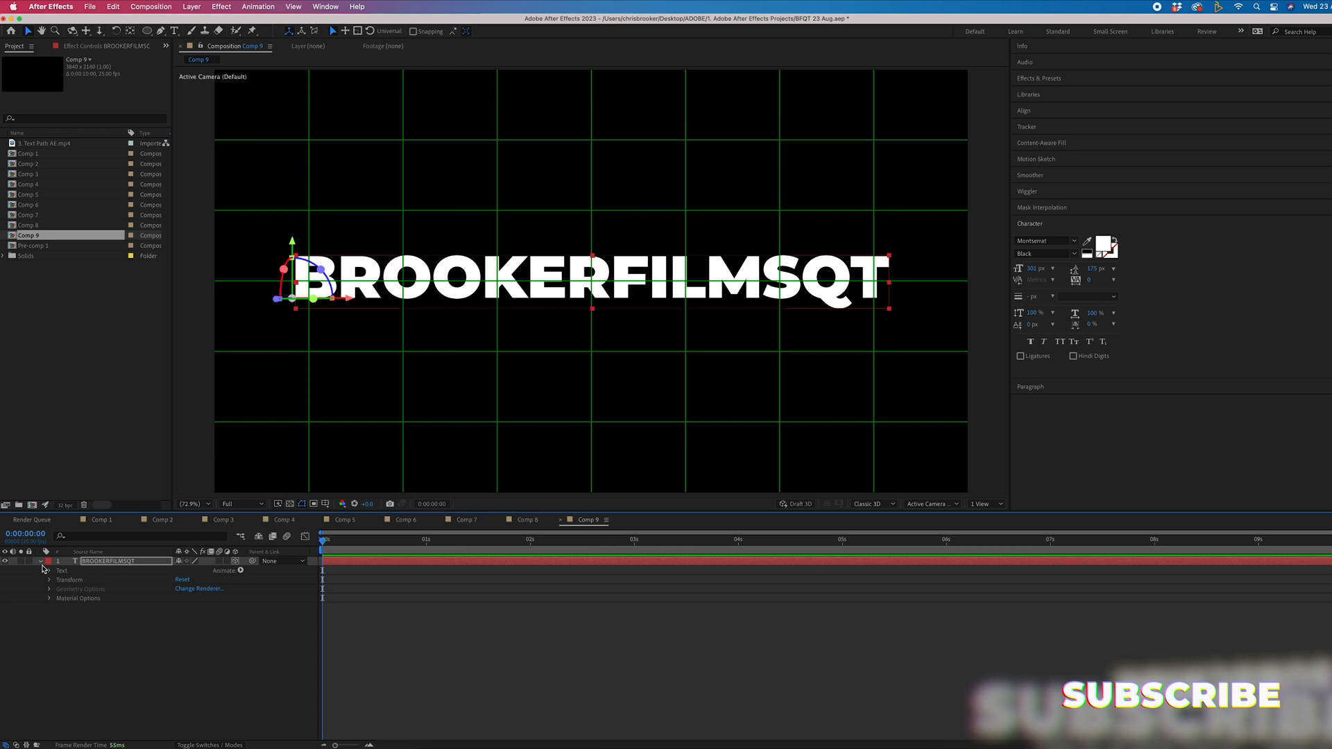
left_click(49, 579)
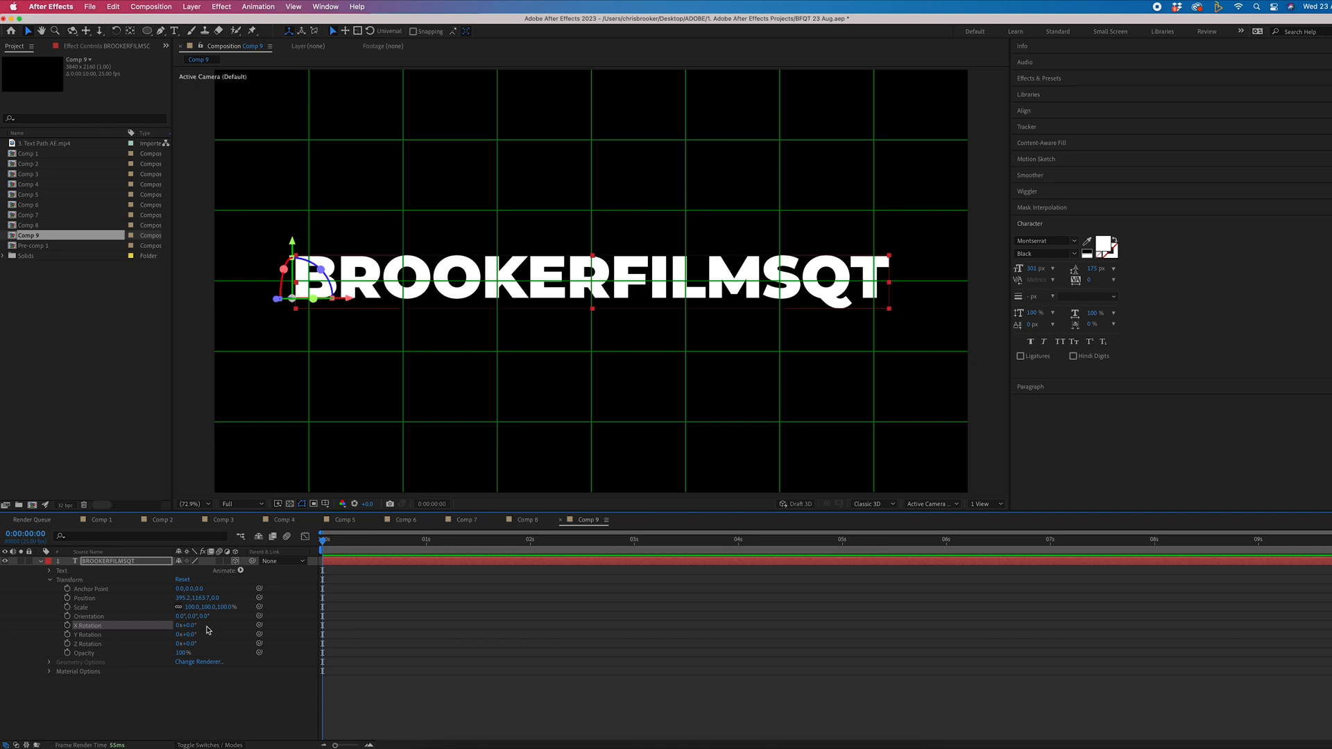
mouse_move(404, 672)
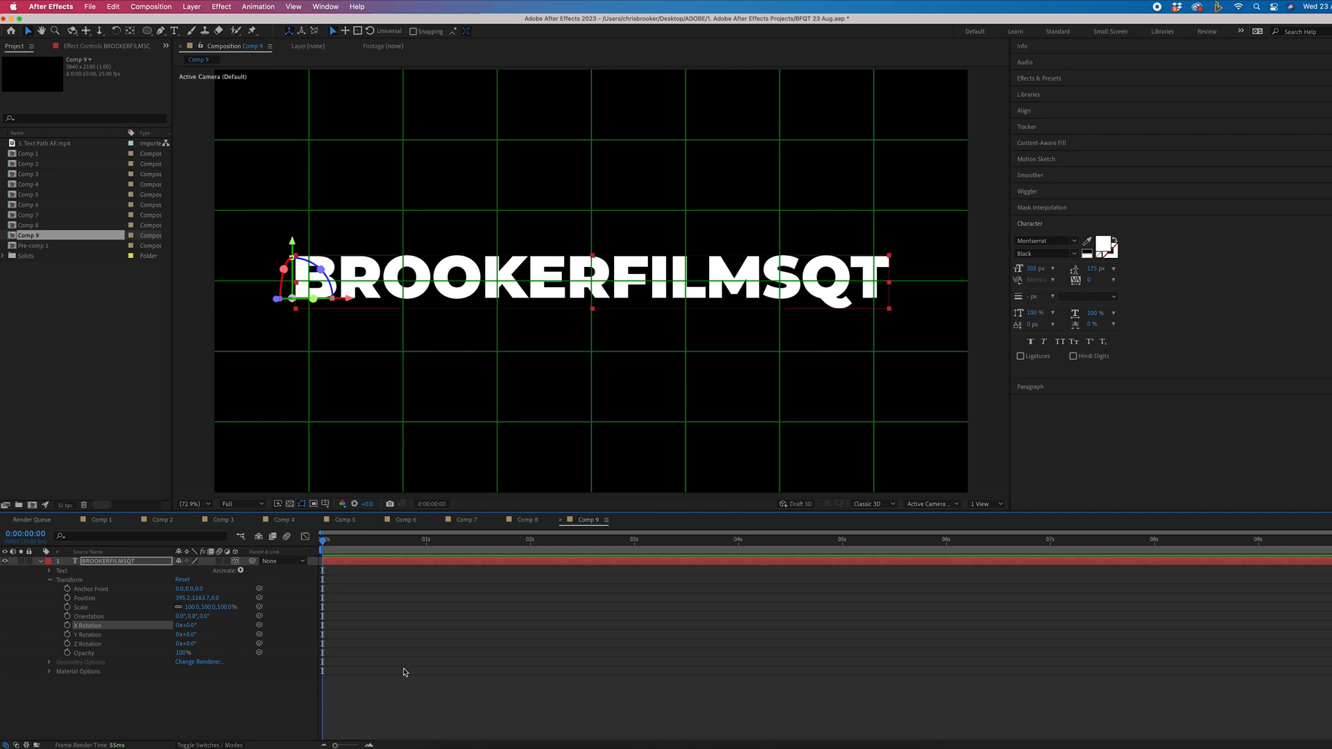
Step: Move the anchor point to the title's top centre and tip it about 94° on X rotation
left_click(90, 589)
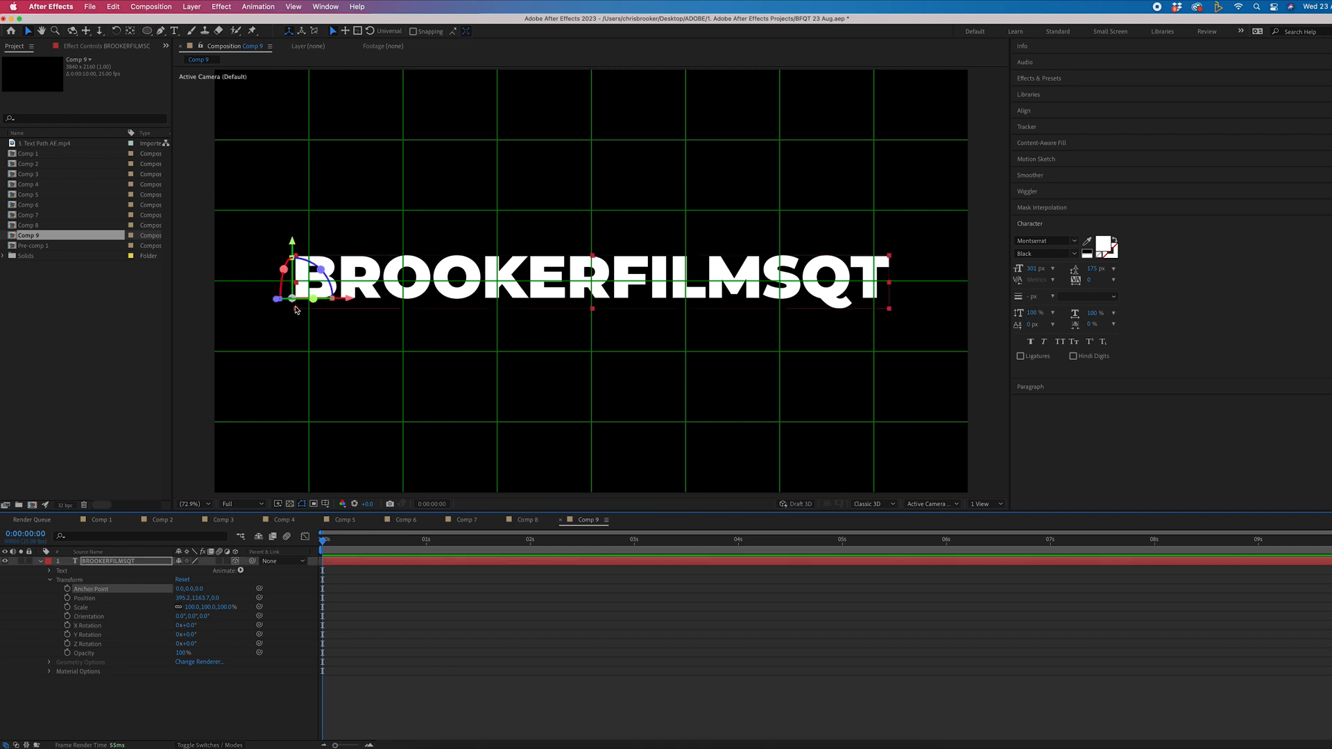
mouse_move(148, 583)
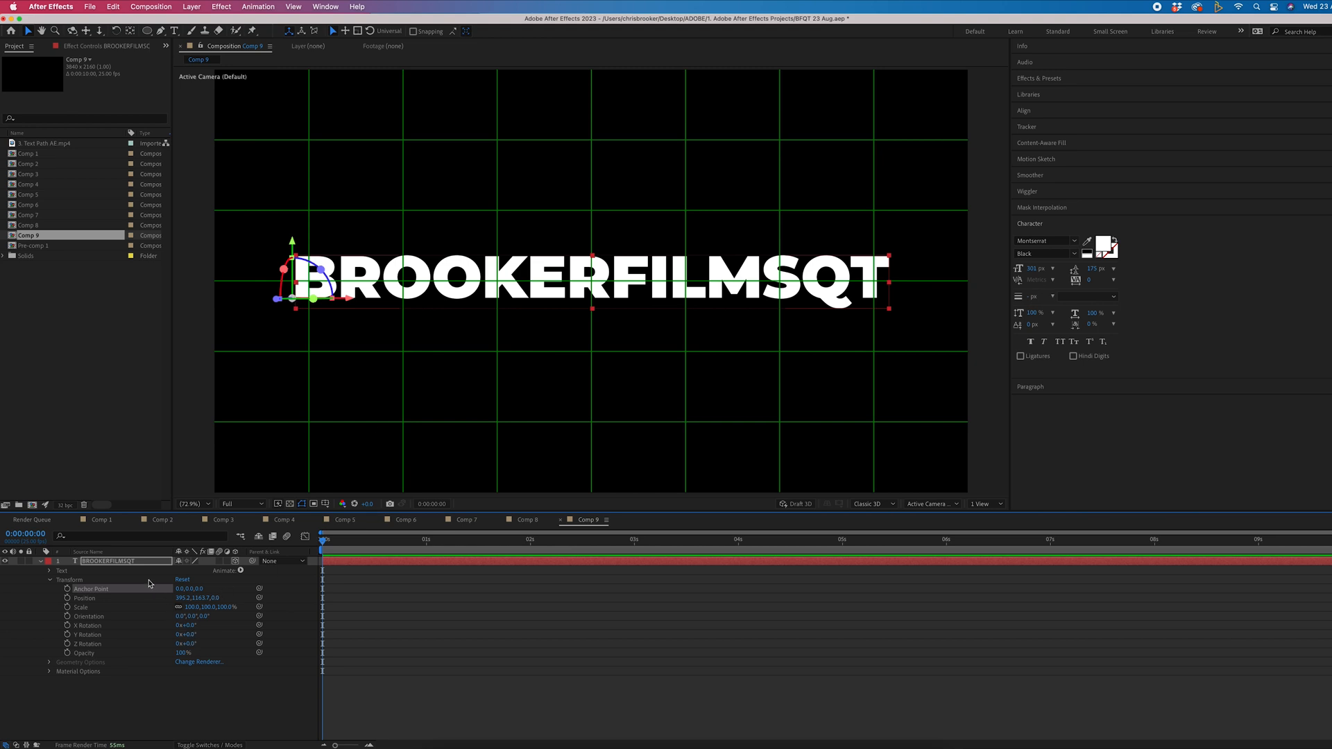
mouse_move(495, 304)
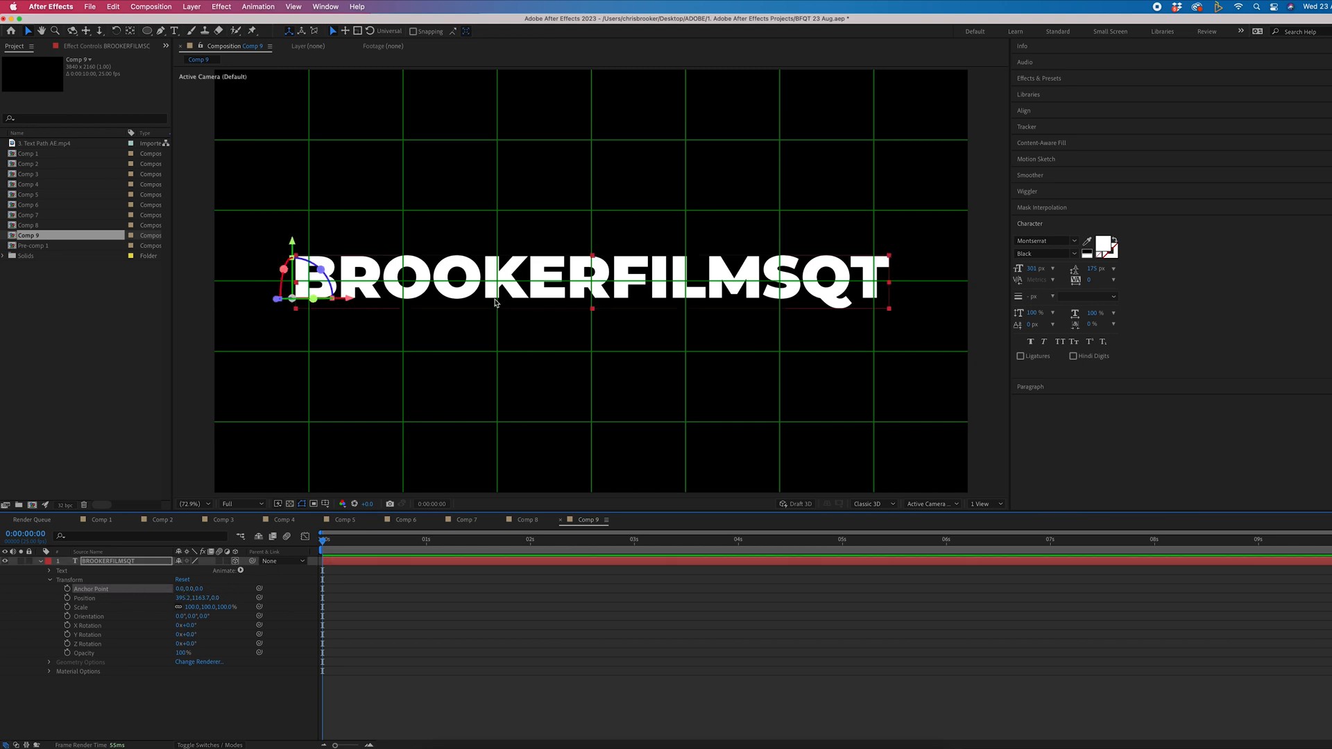
left_click_drag(495, 276, 733, 254)
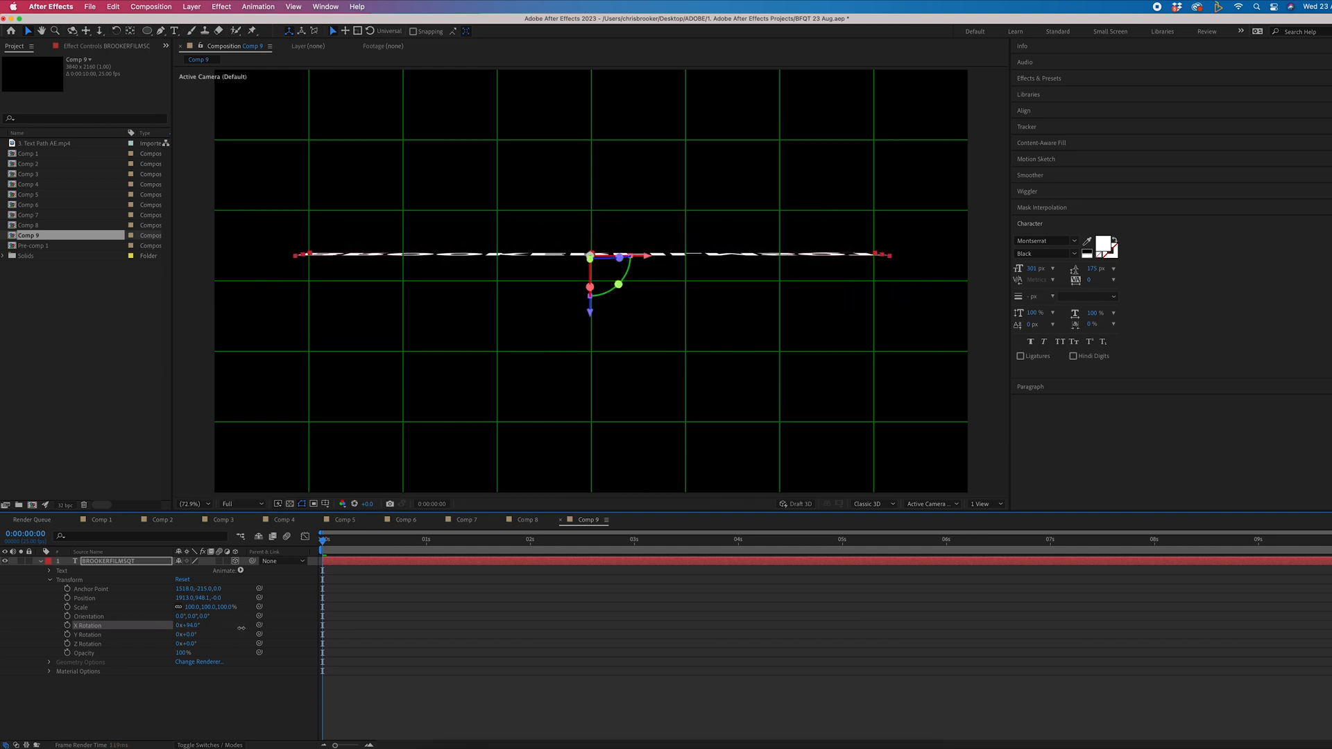
Step: Keyframe X Rotation at 90° and add the first drop keyframe further along the timeline
double_click(186, 625)
type("90")
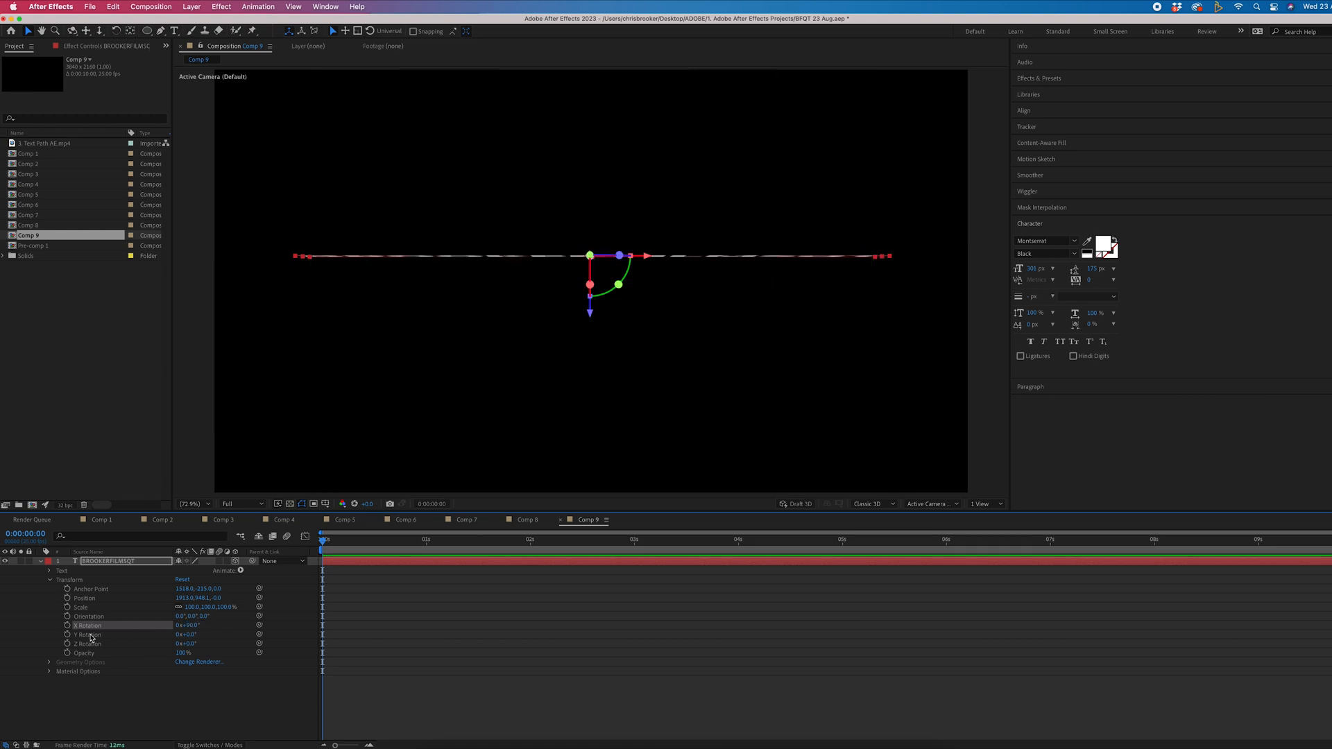
left_click(89, 625)
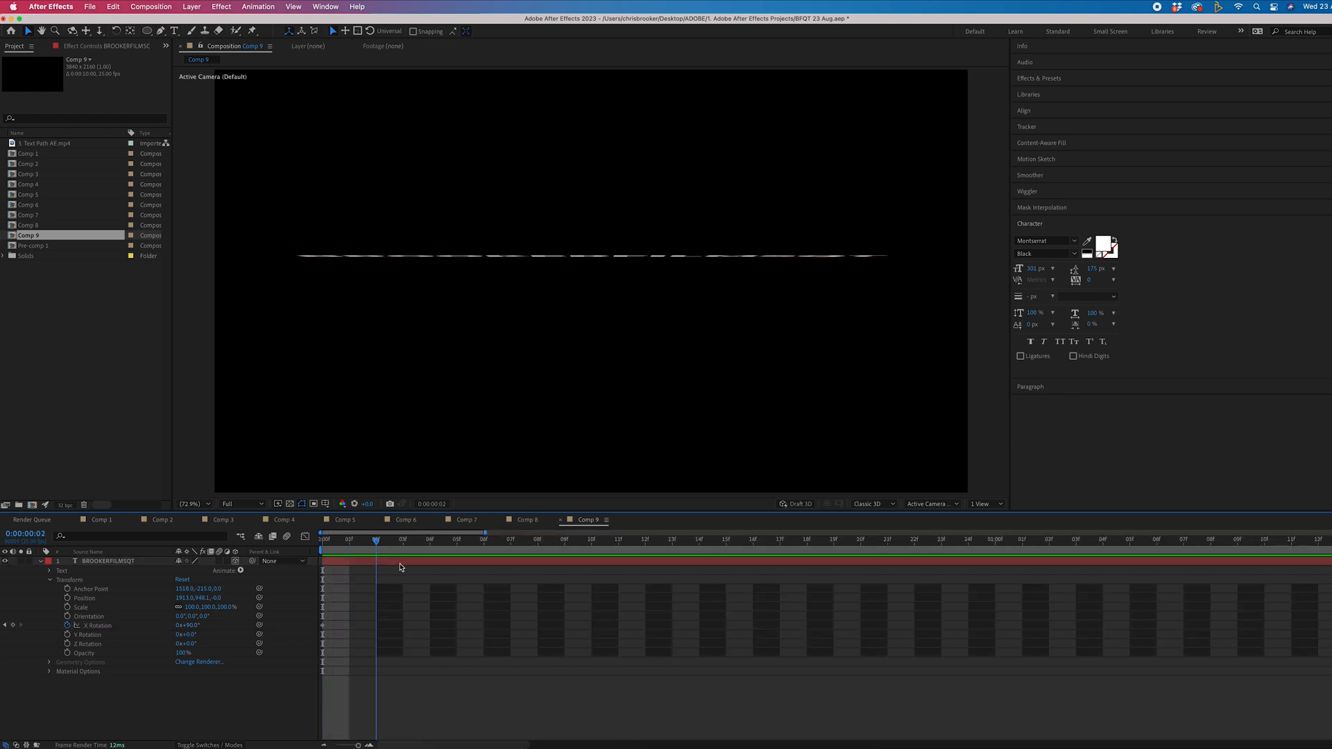
left_click(484, 538)
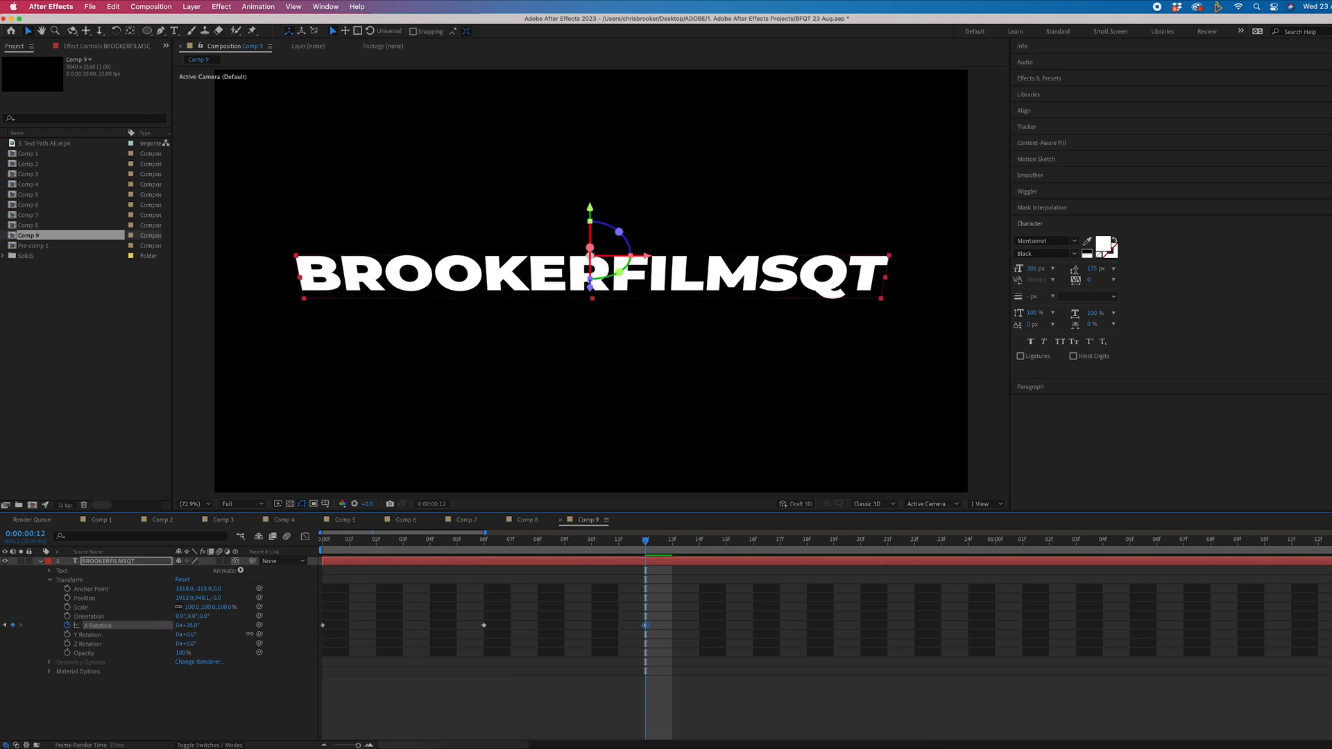
Step: Add alternating bounce keyframes on X Rotation, ending settled at 0° facing the camera
left_click(807, 539)
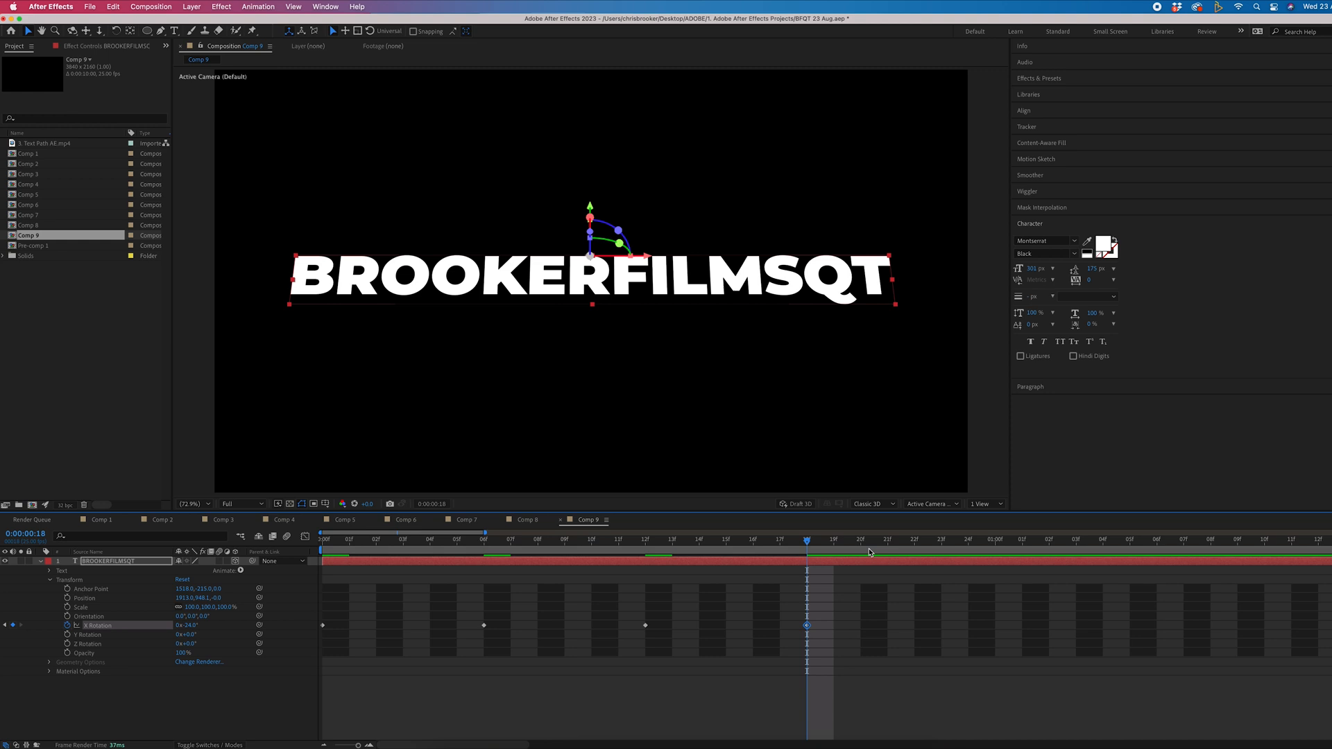
left_click(1049, 540)
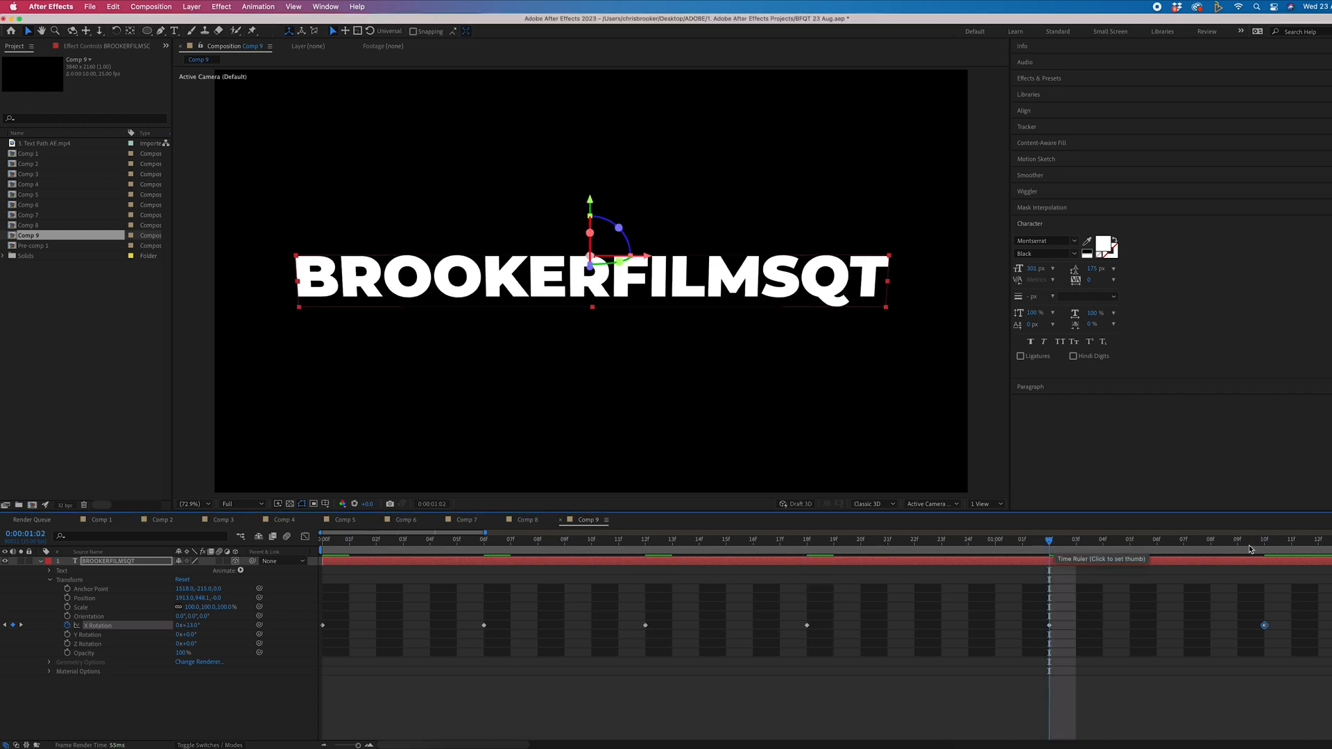
left_click(321, 540)
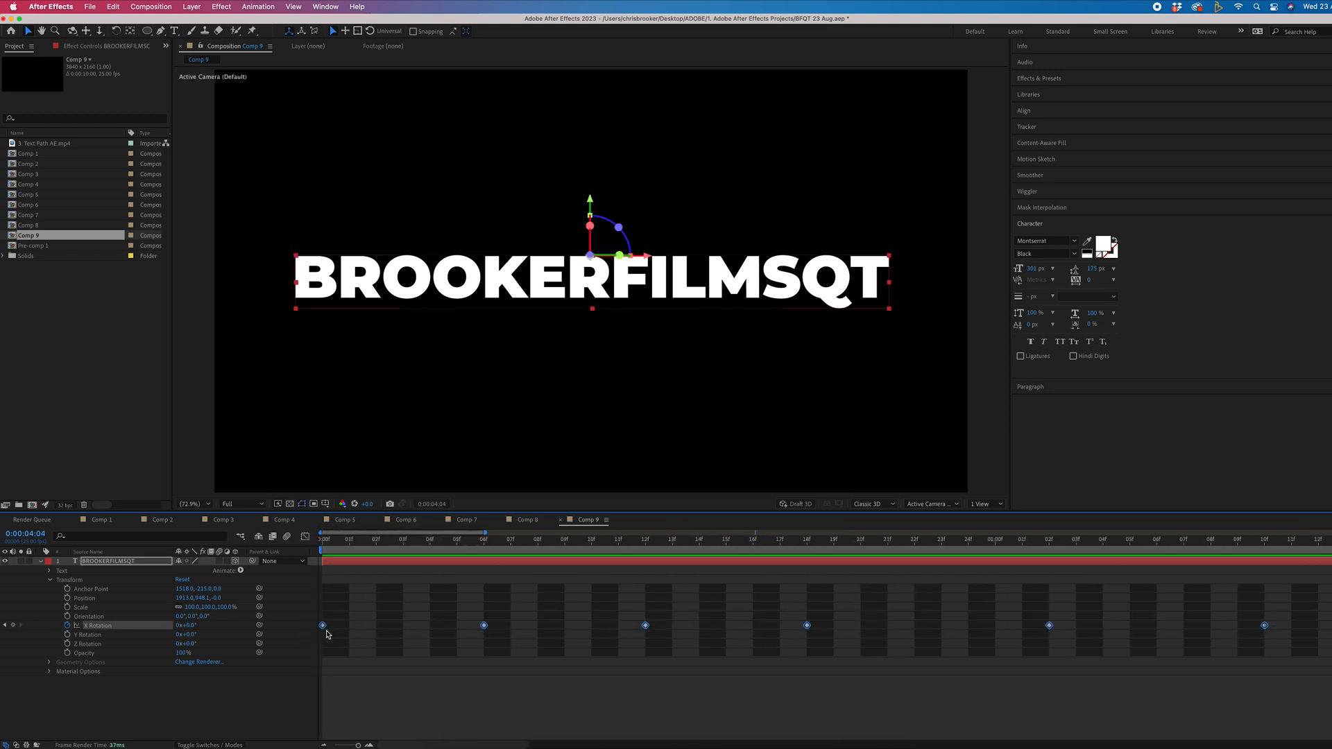
Step: Apply Easy Ease (F9) to all selected X Rotation keyframes
right_click(321, 625)
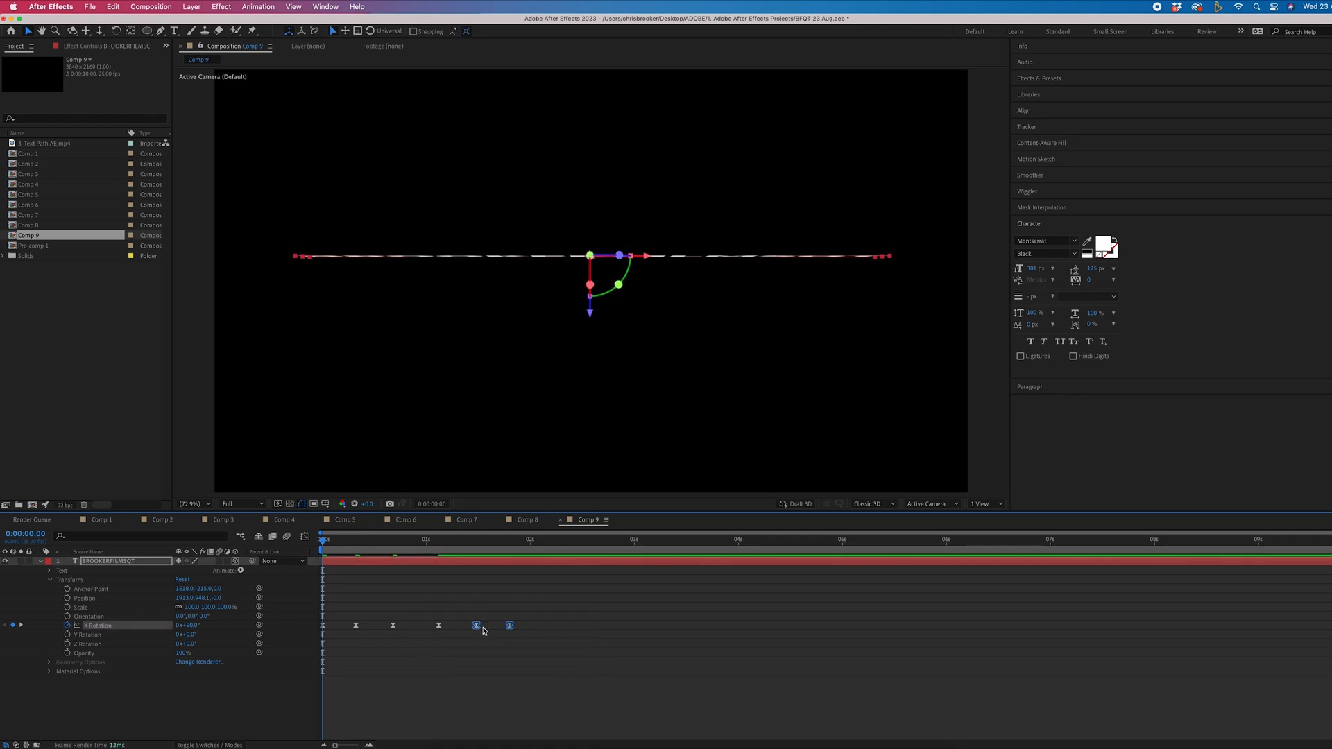
Step: Drag the last X Rotation keyframes later so the final bounce settles more slowly
left_click(521, 539)
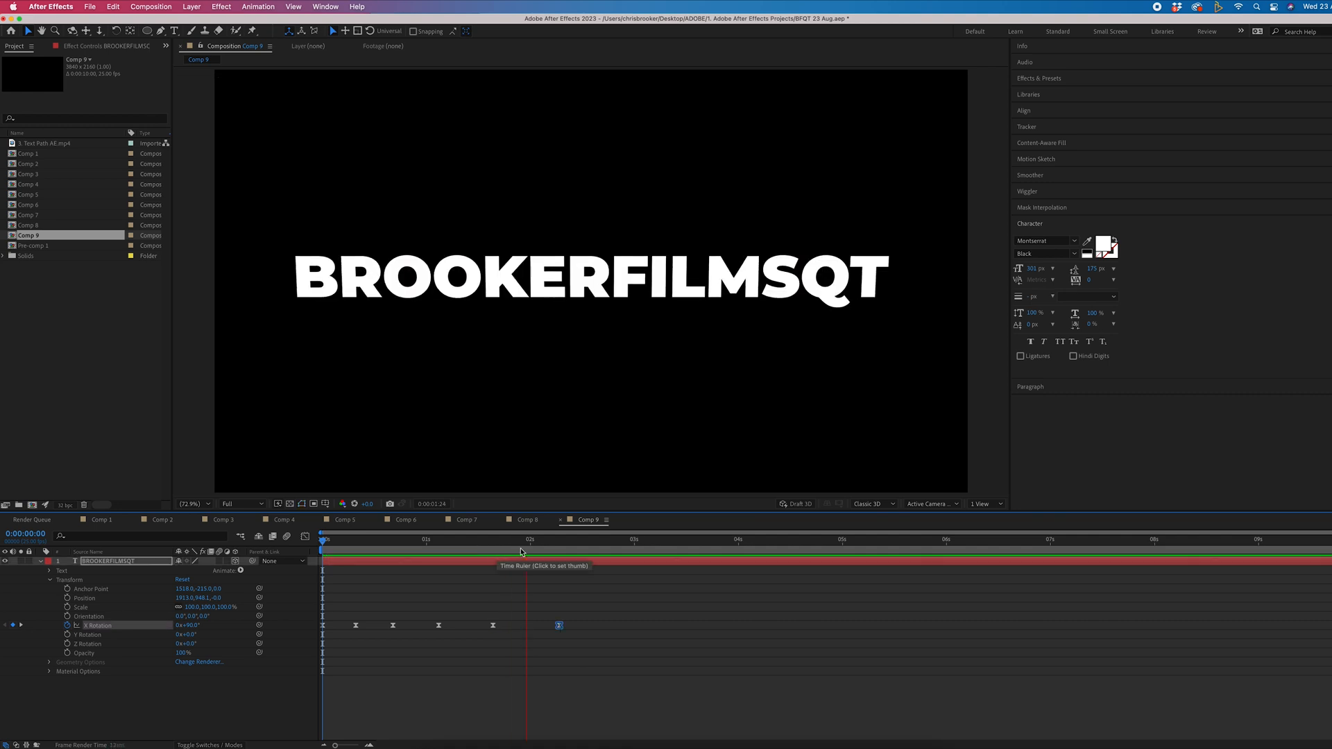